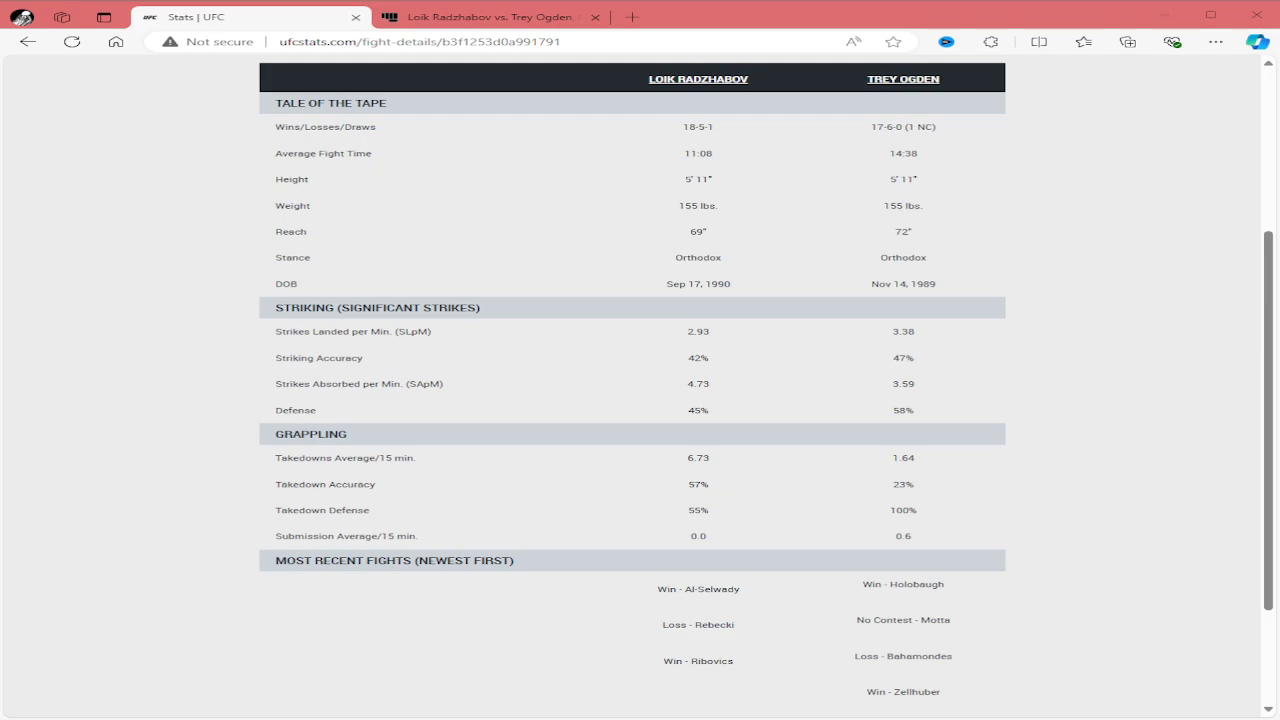
Scroll up on the Ribovics vs. Radzhabov UFC 285 fight details page.
scroll(up, 3)
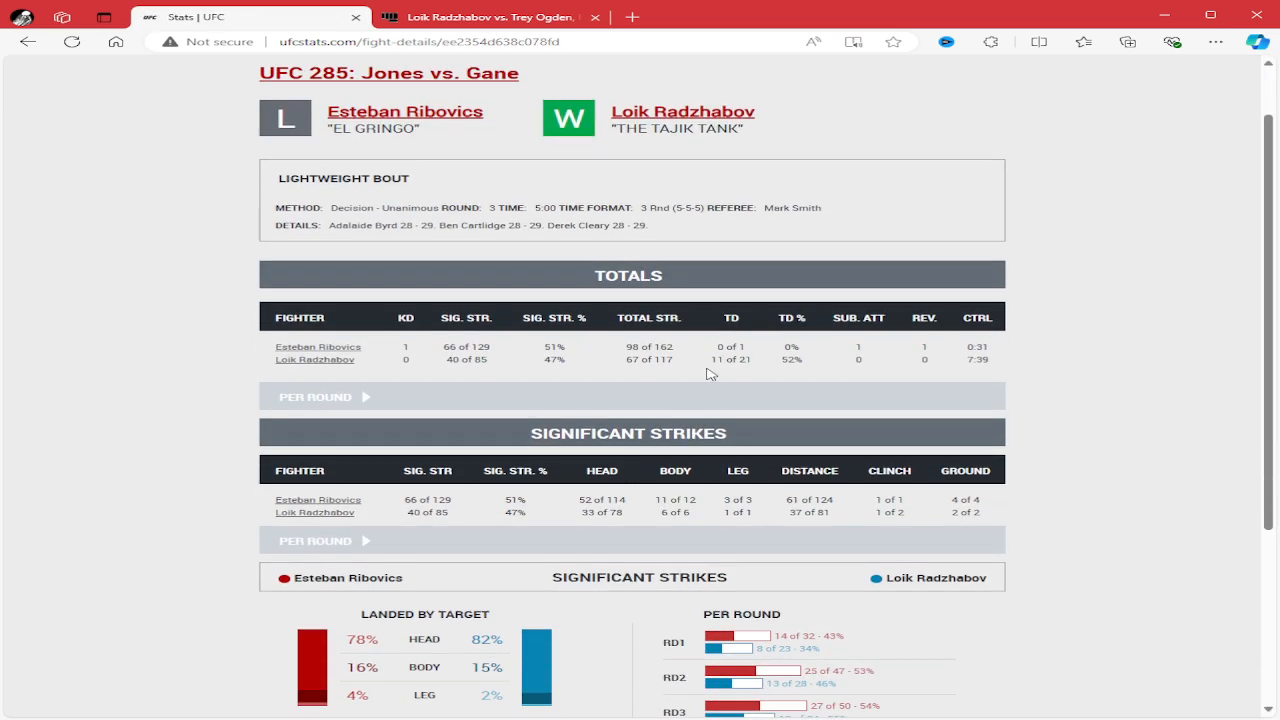
mouse_move(62, 113)
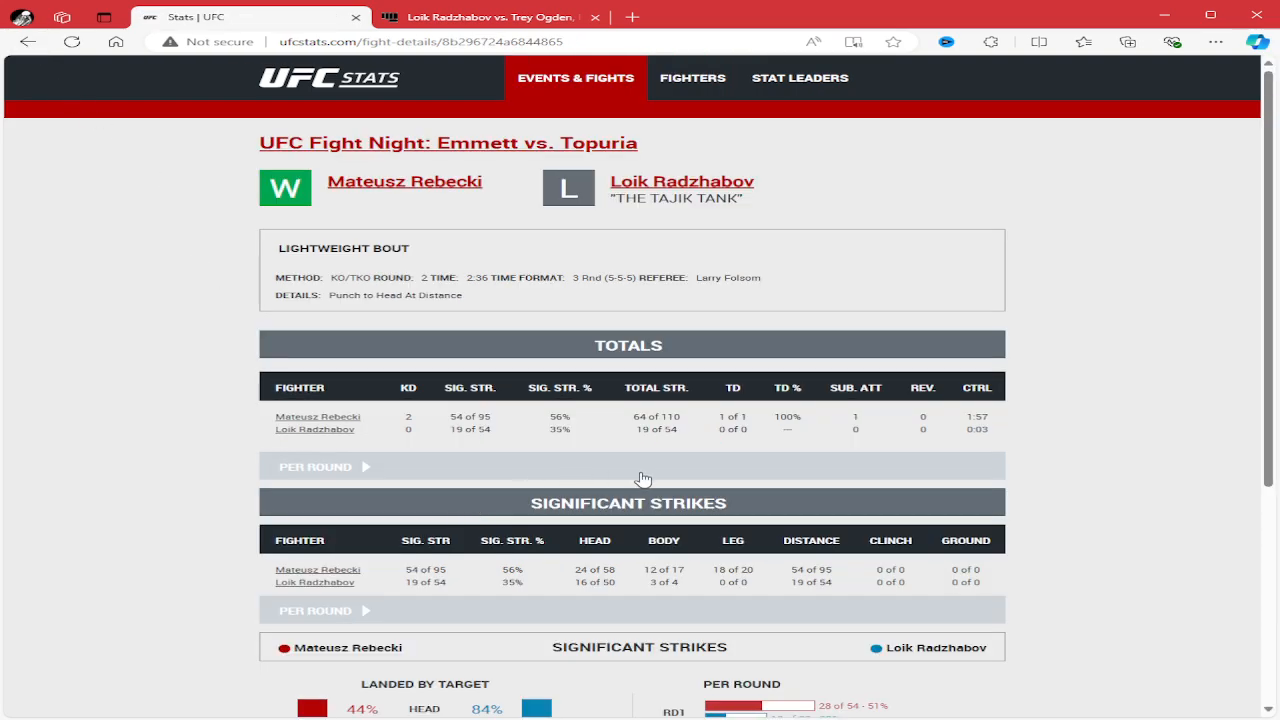
mouse_move(12, 112)
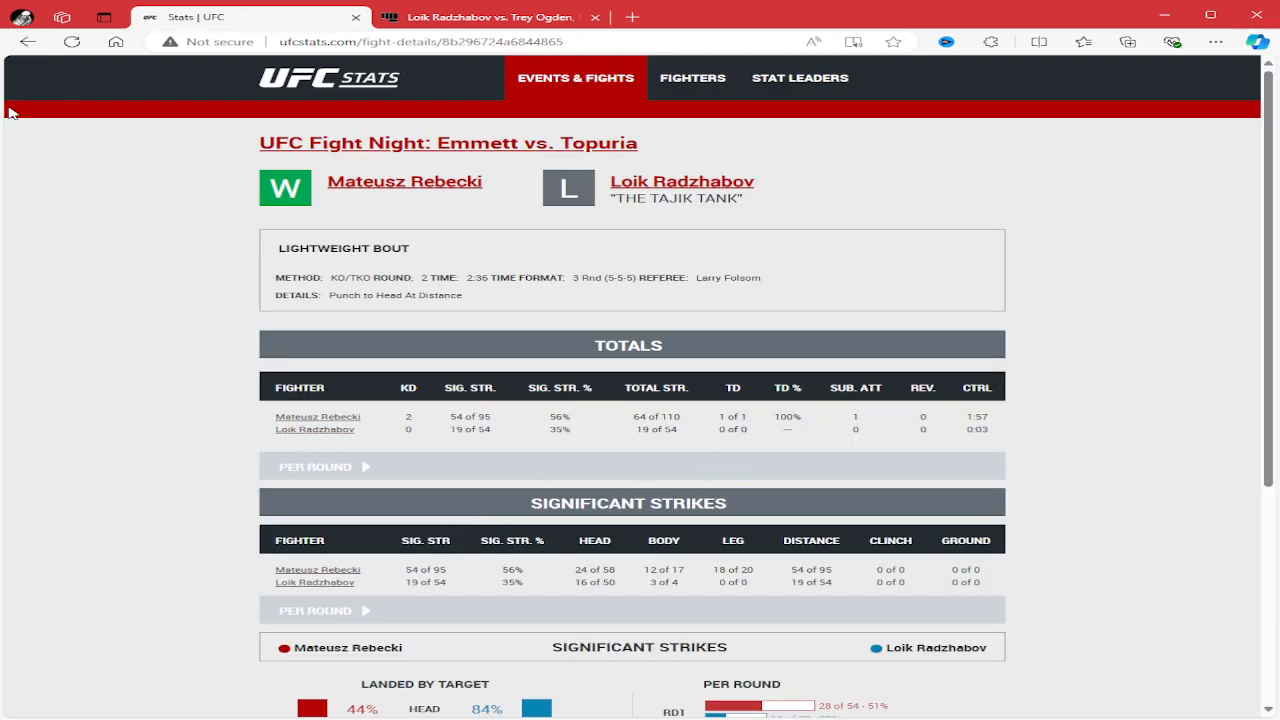
click(682, 181)
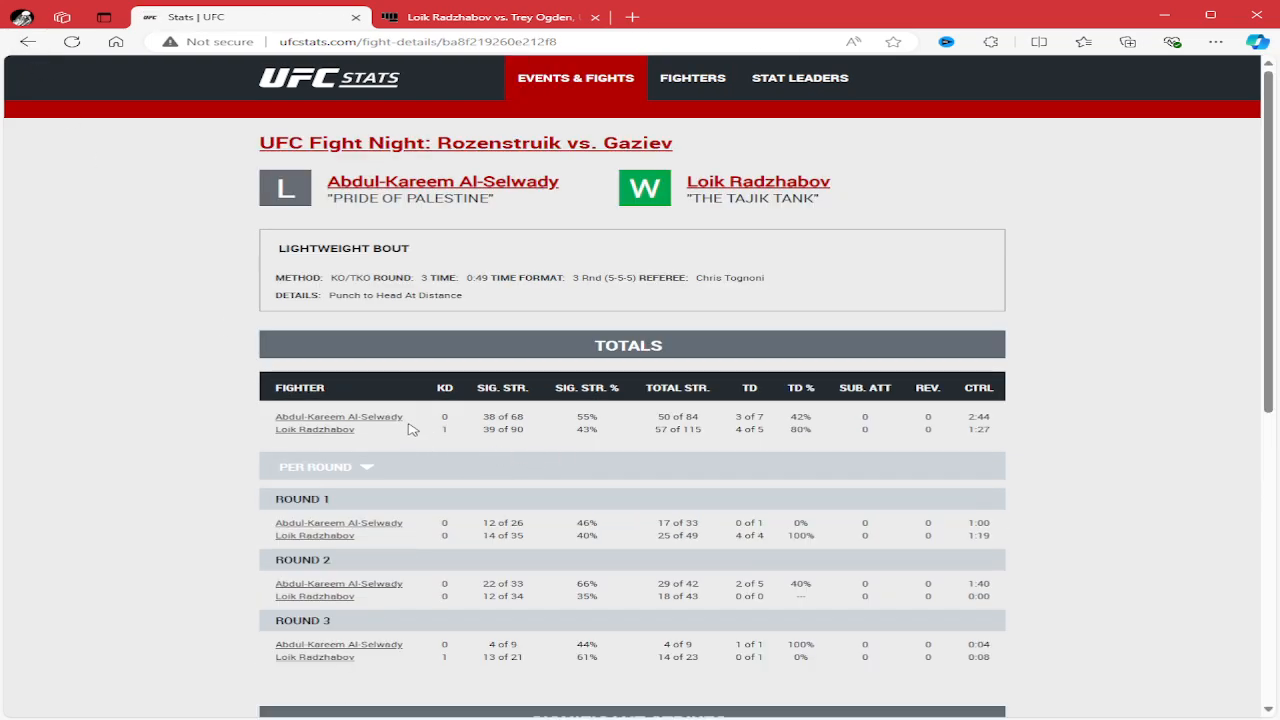
mouse_move(757, 430)
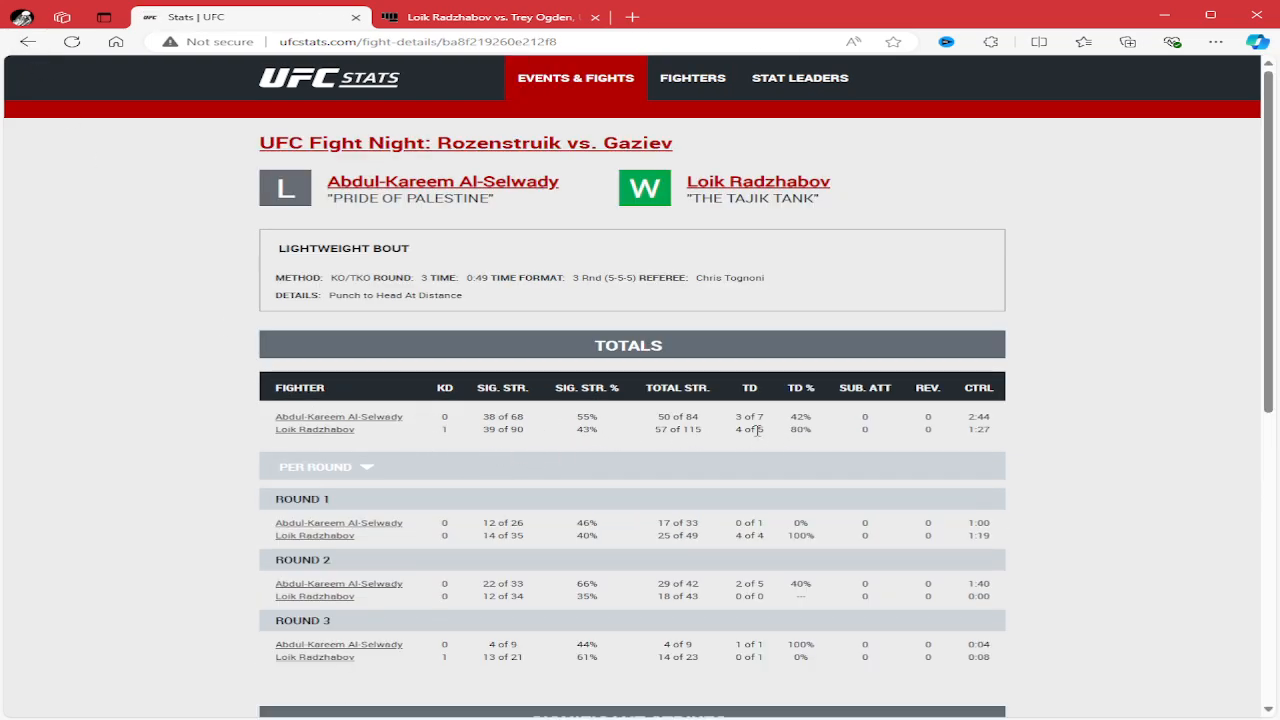
mouse_move(958, 441)
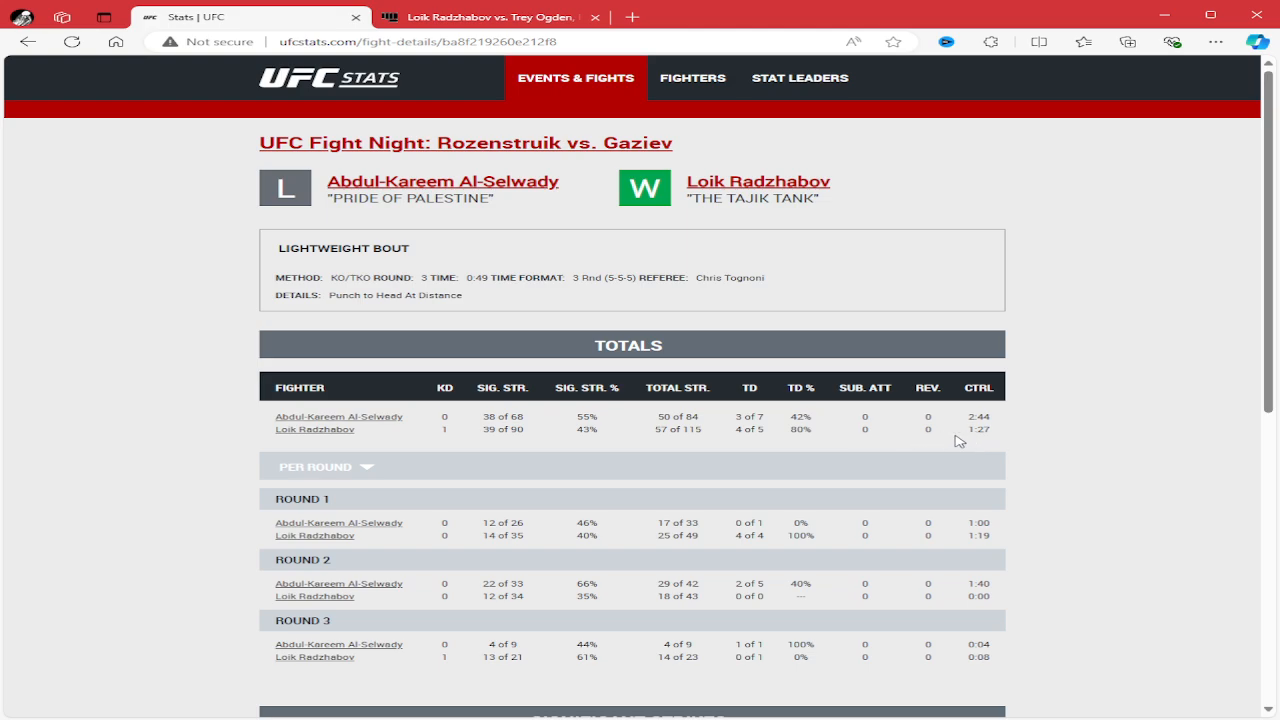
mouse_move(617, 437)
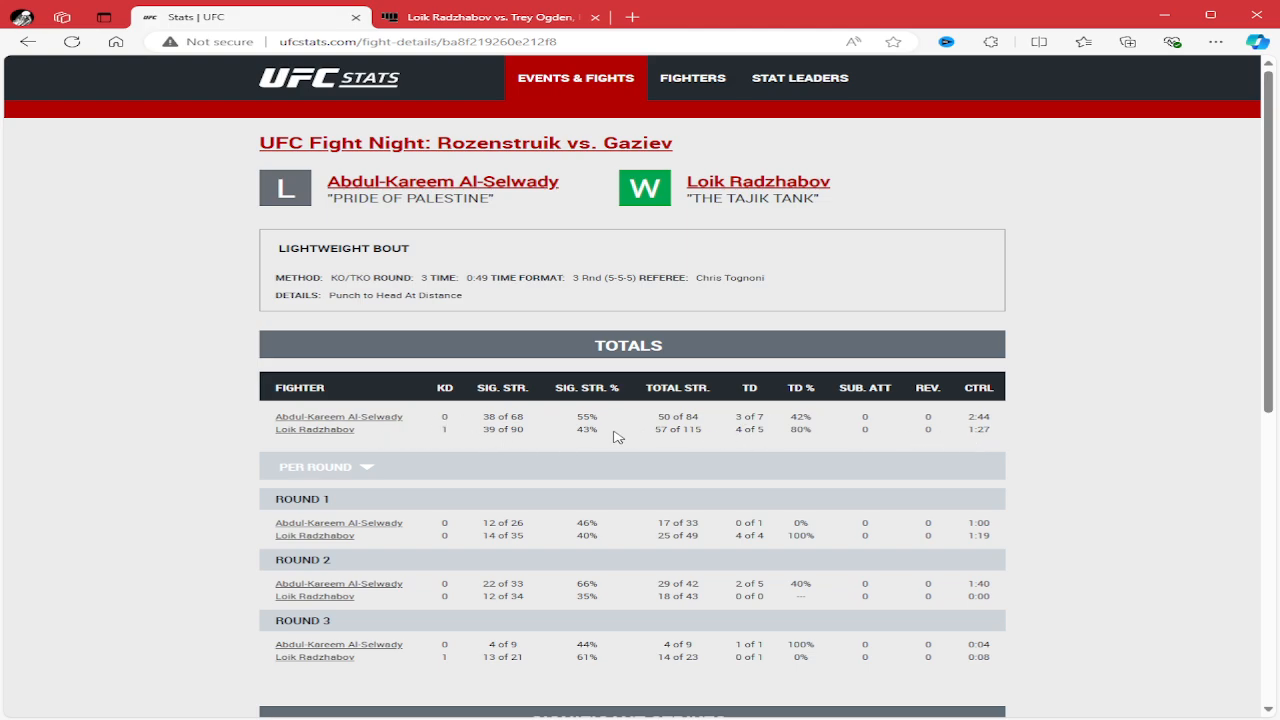
click(757, 181)
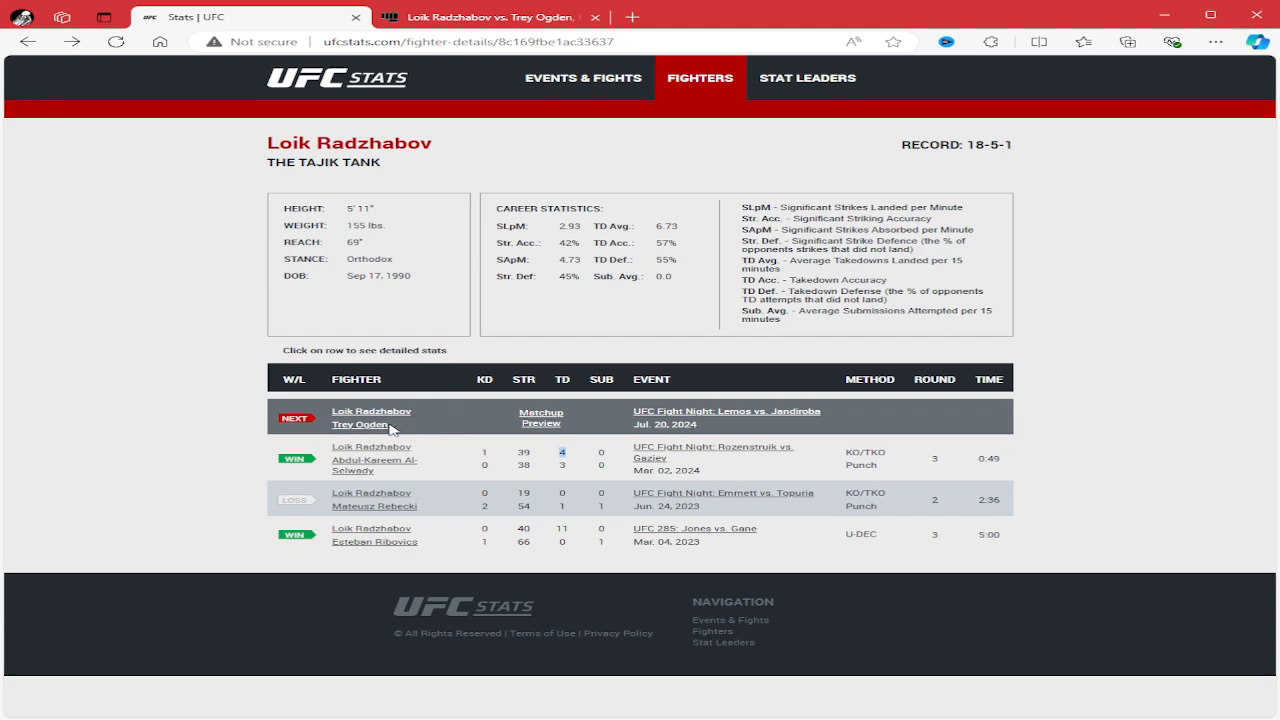
click(360, 424)
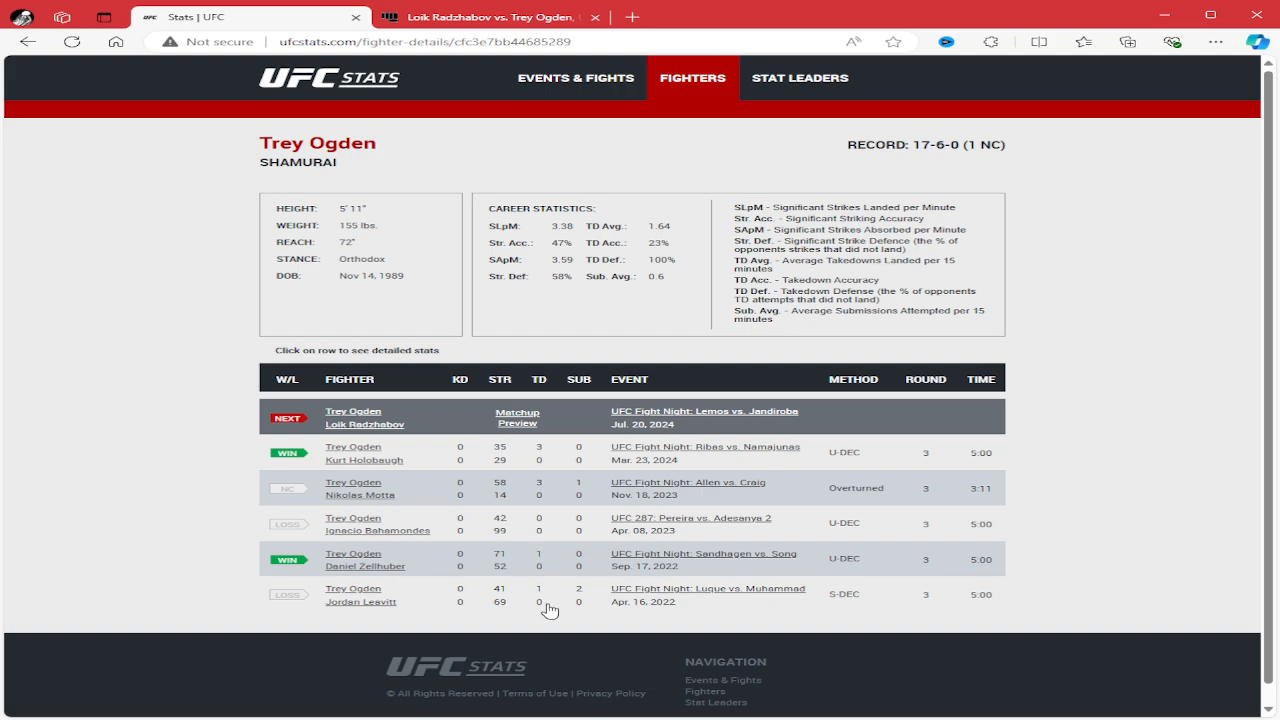
mouse_move(587, 597)
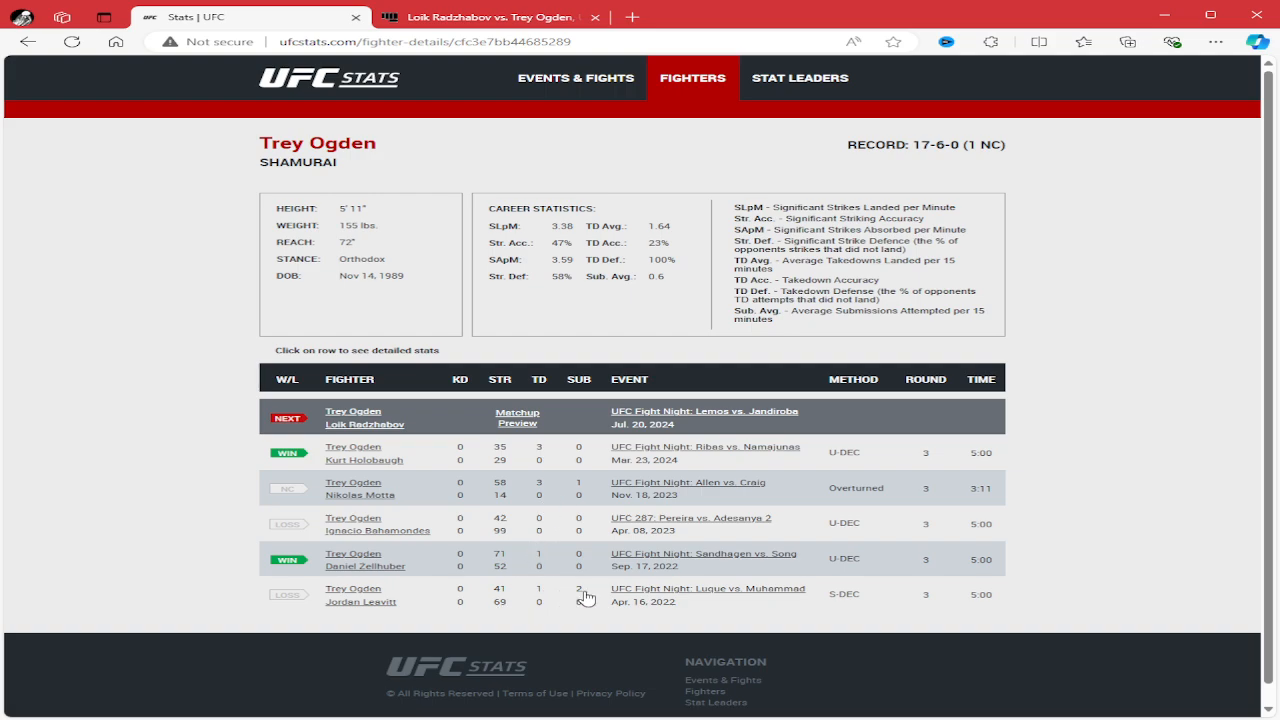
mouse_move(587, 500)
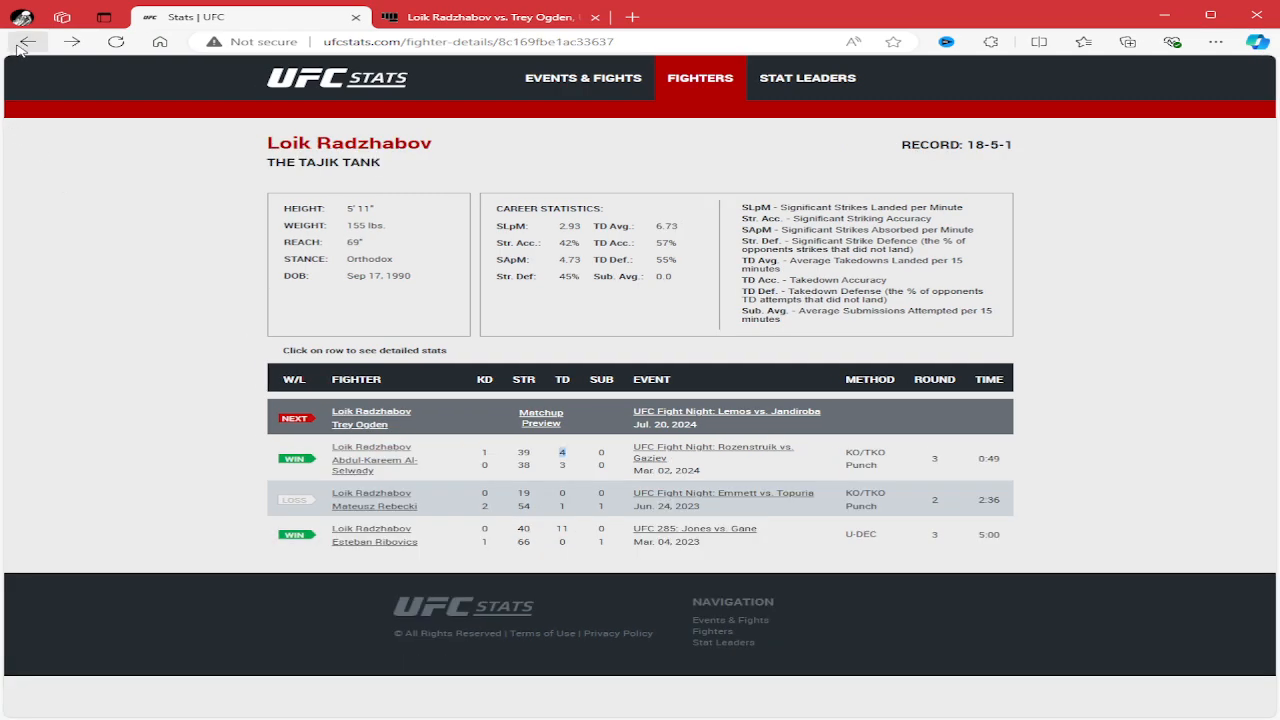
Open the Matchup Preview link in Radzhabov's NEXT fight row against Trey Ogden.
click(540, 417)
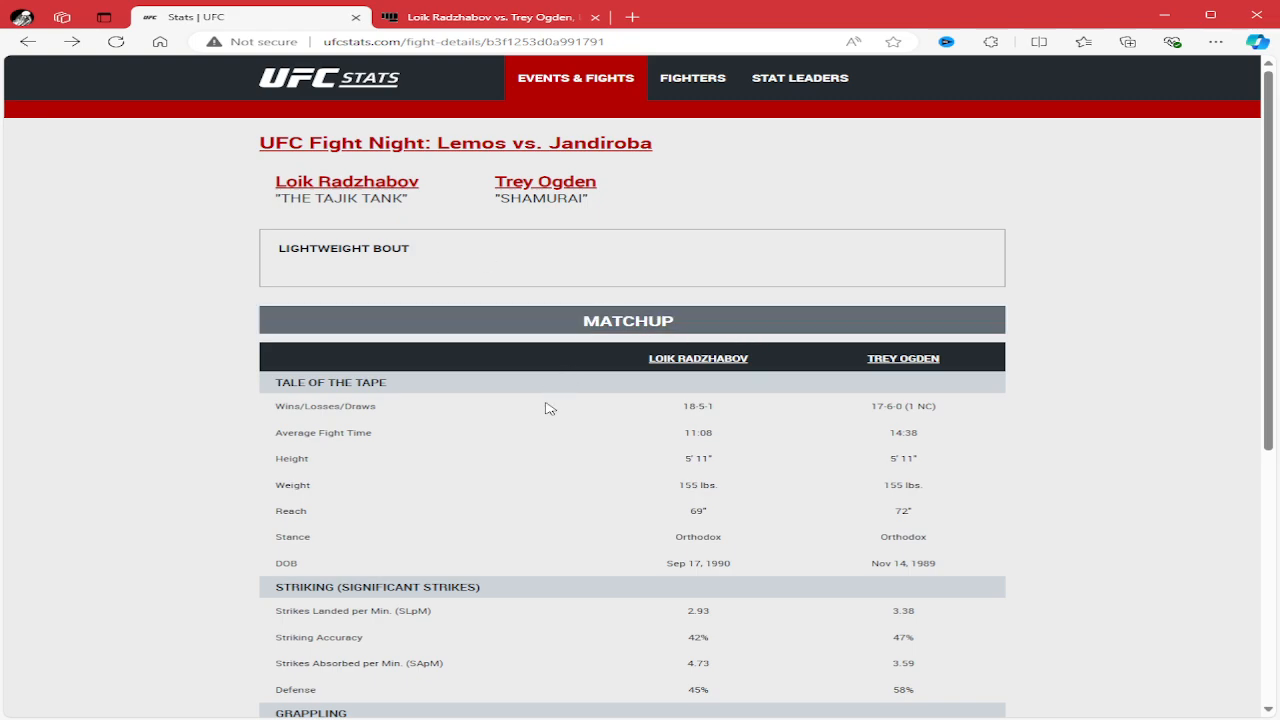
mouse_move(786, 600)
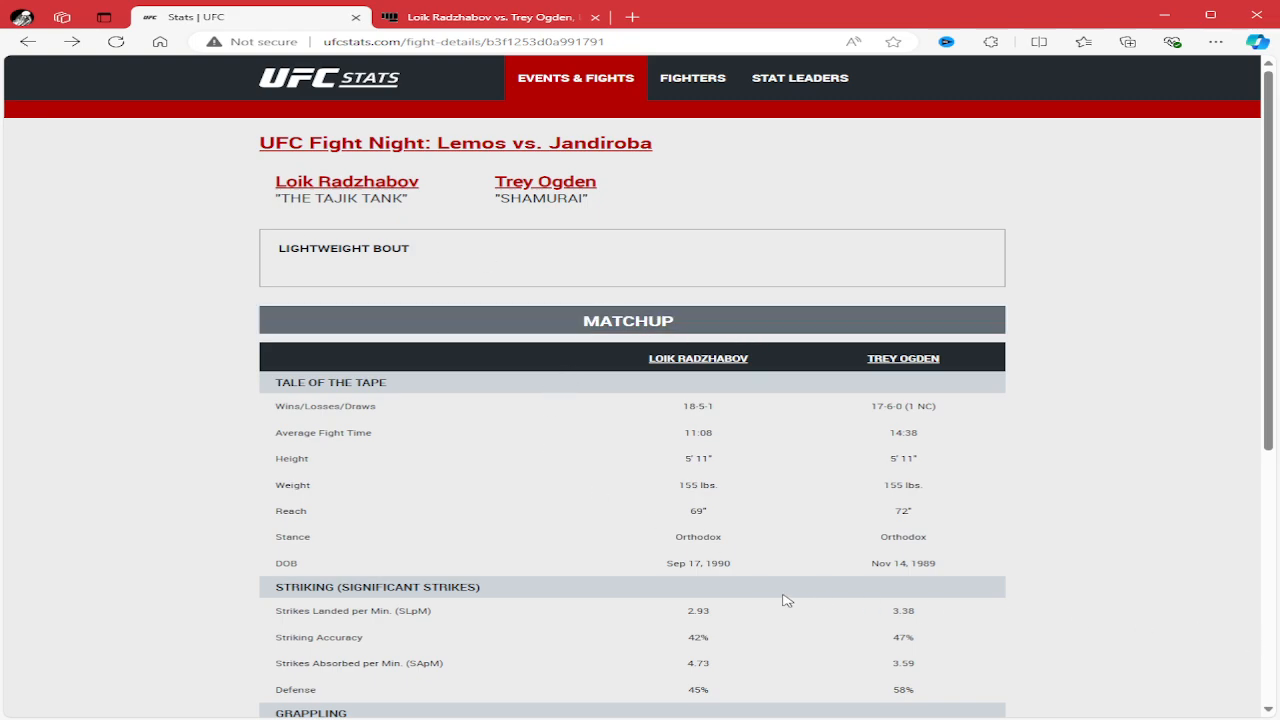
mouse_move(795, 622)
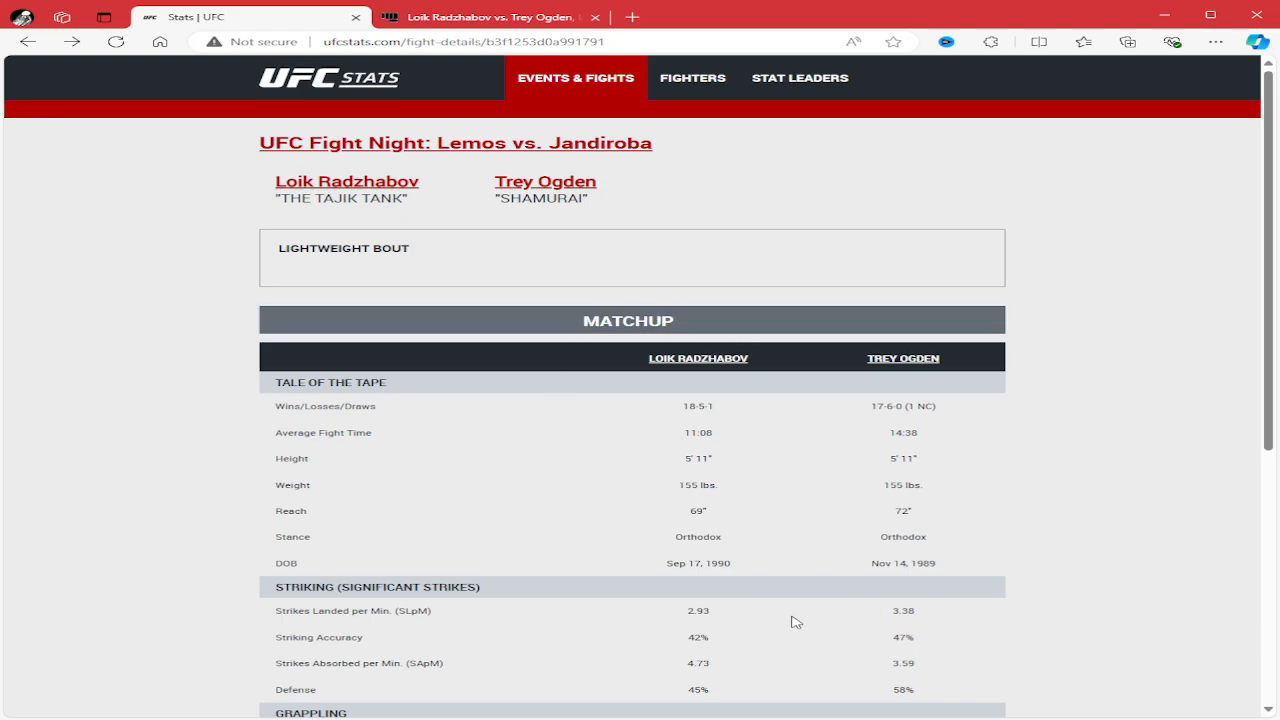
mouse_move(600, 544)
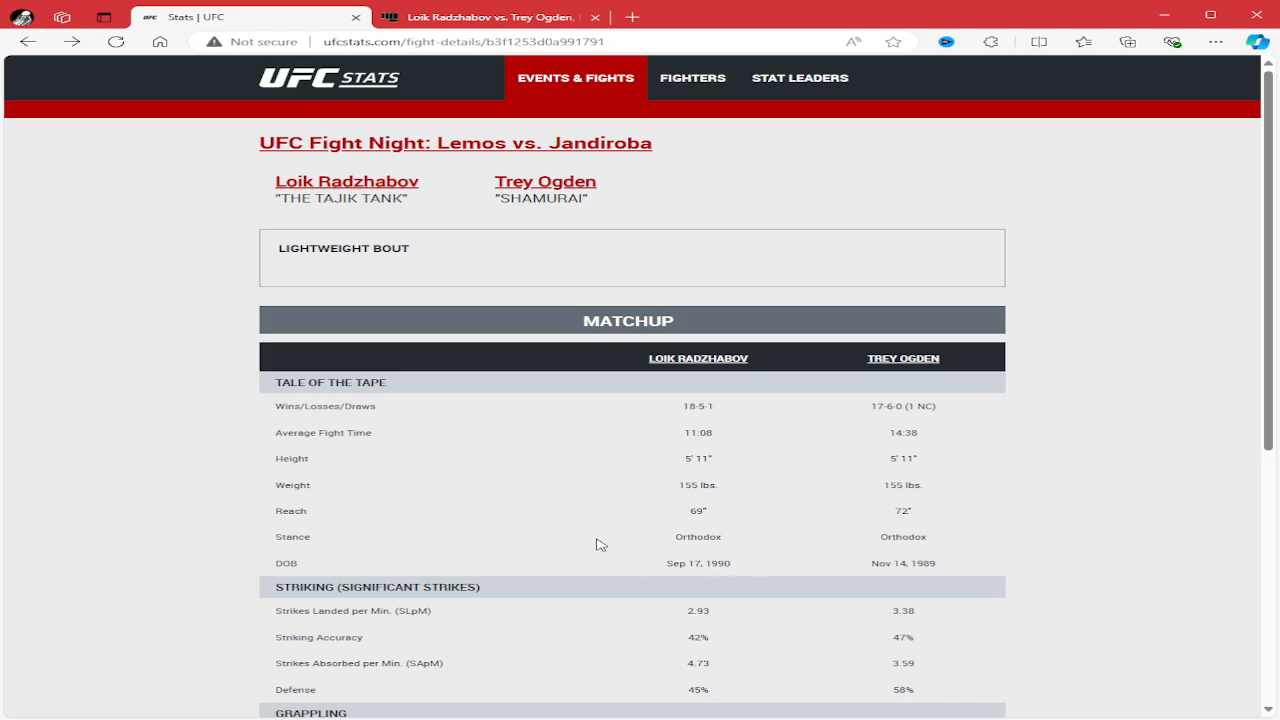